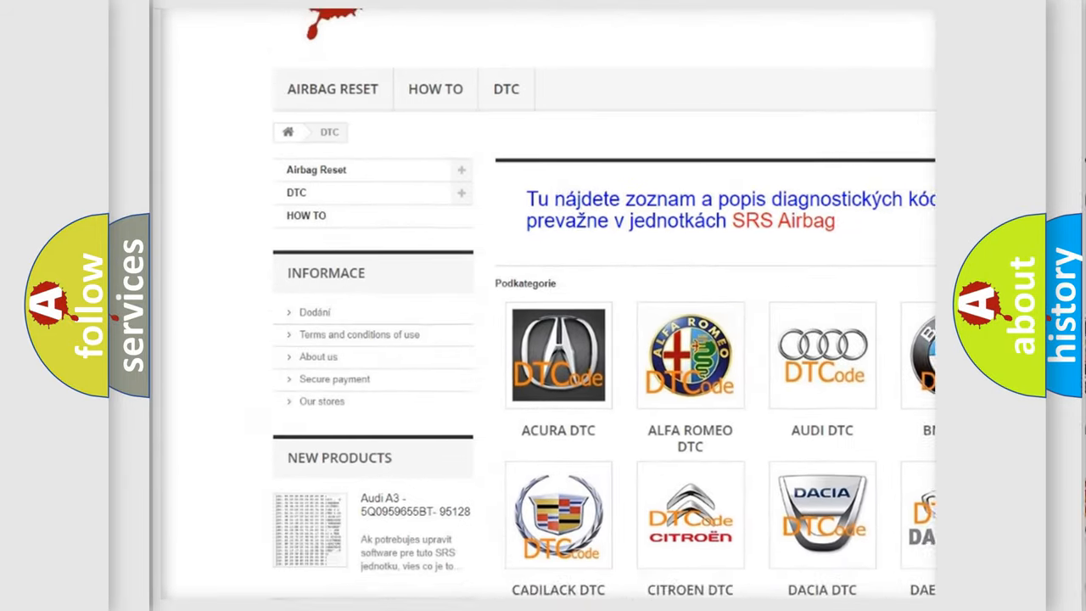
scroll("down", 3)
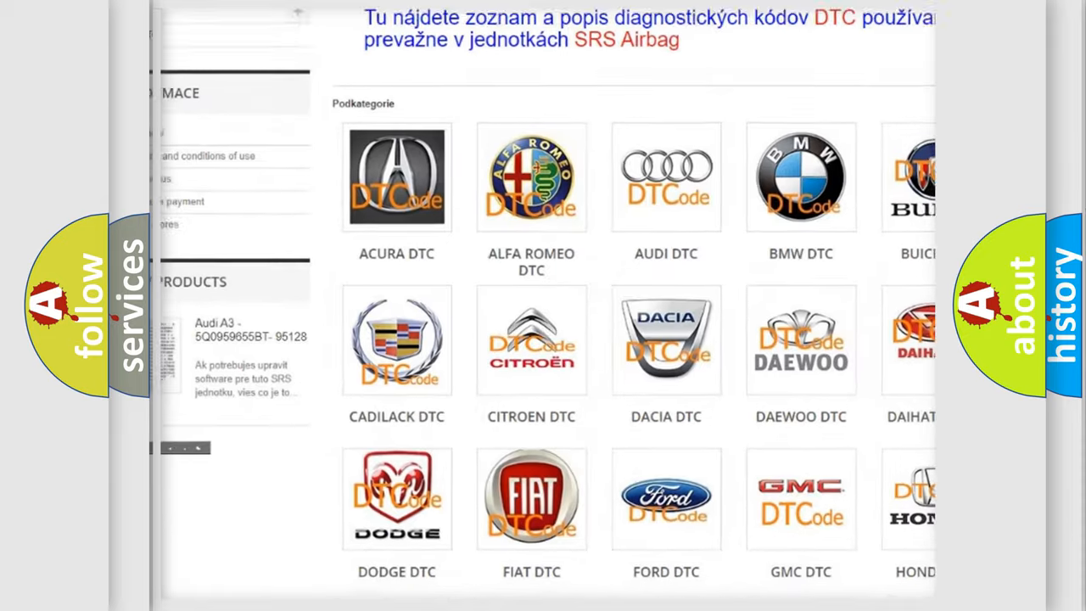
scroll("down", 3)
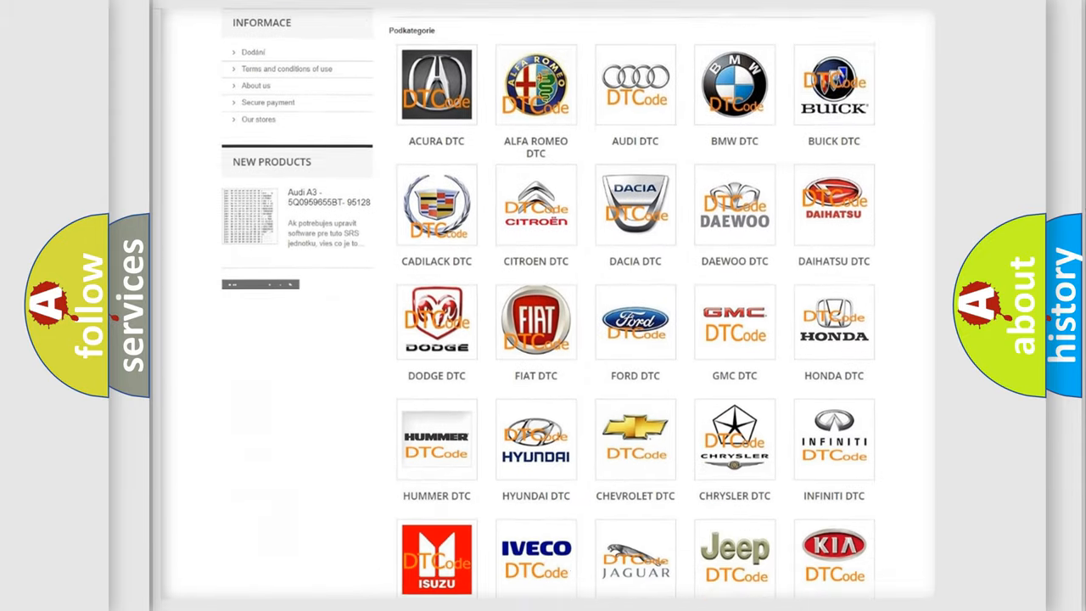
scroll("down", 3)
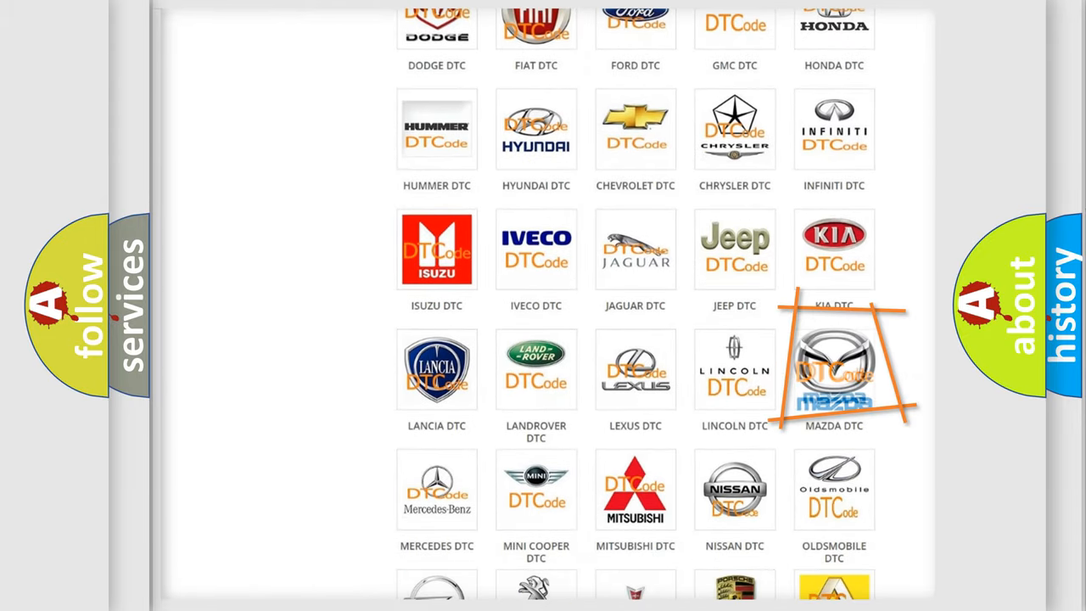